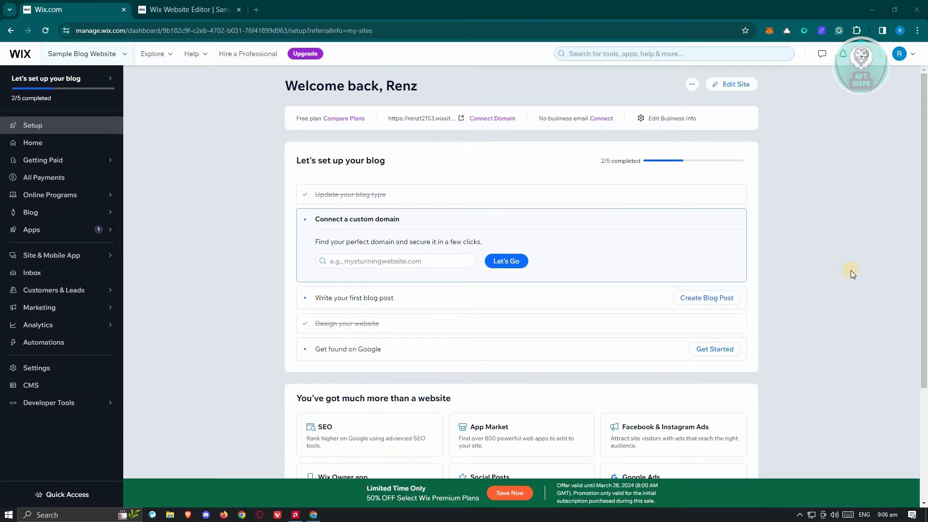
pyautogui.moveTo(833, 266)
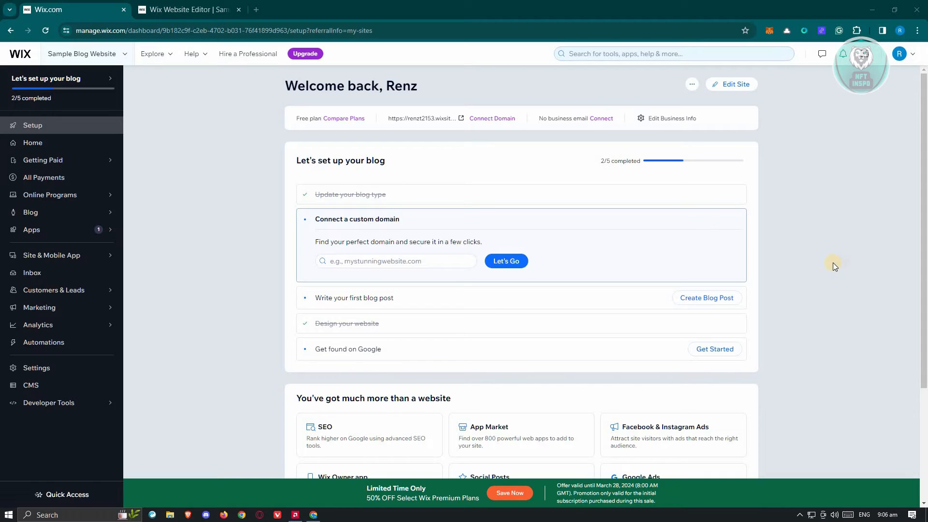
pyautogui.moveTo(845, 256)
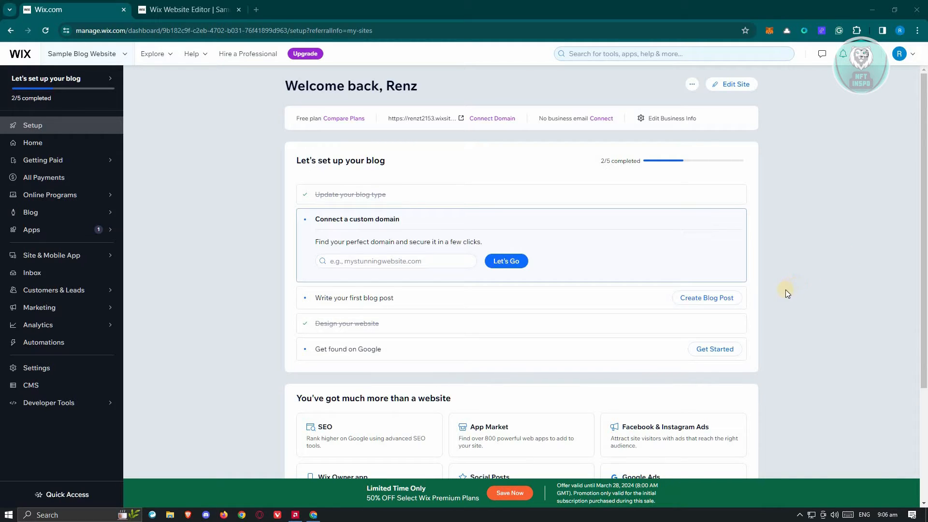
pyautogui.moveTo(259, 159)
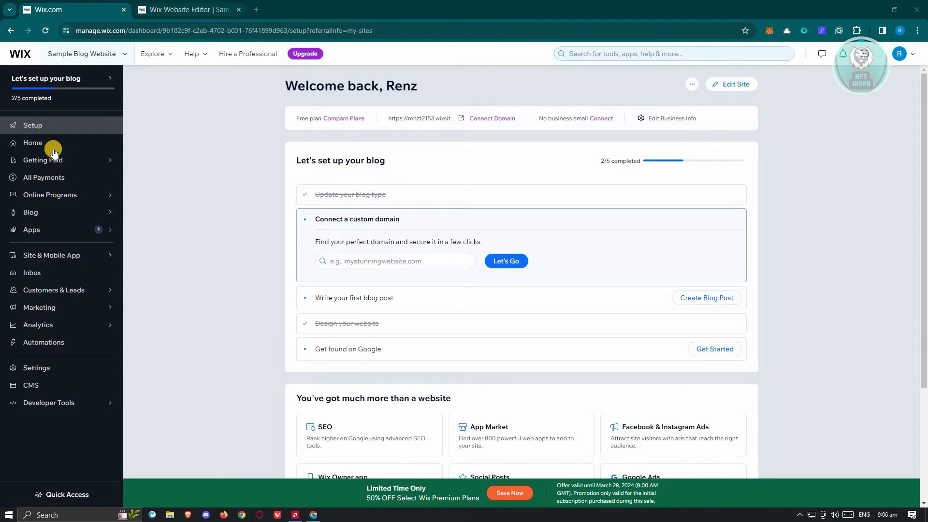
# Enter the editor for the blog site and select the Home page footer at the bottom.
pyautogui.click(187, 9)
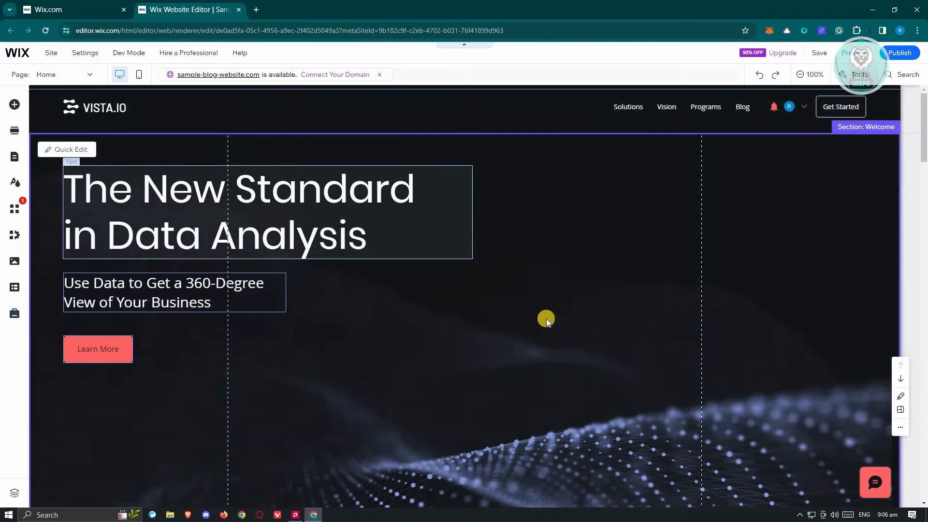
pyautogui.scroll(-3)
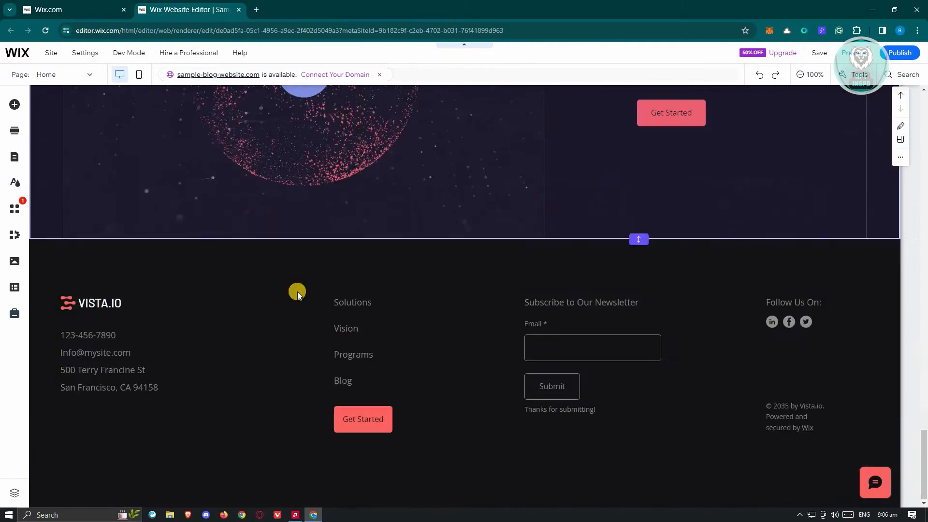
pyautogui.click(697, 280)
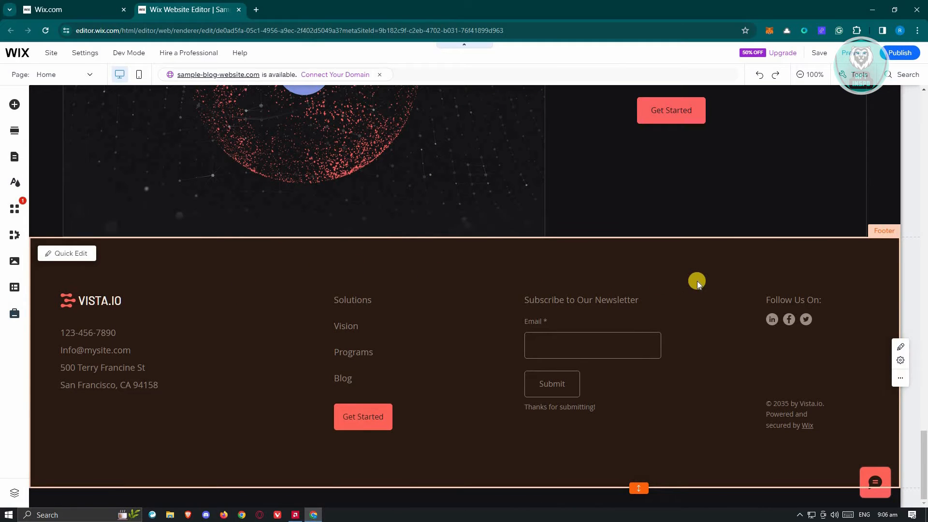
pyautogui.moveTo(912, 256)
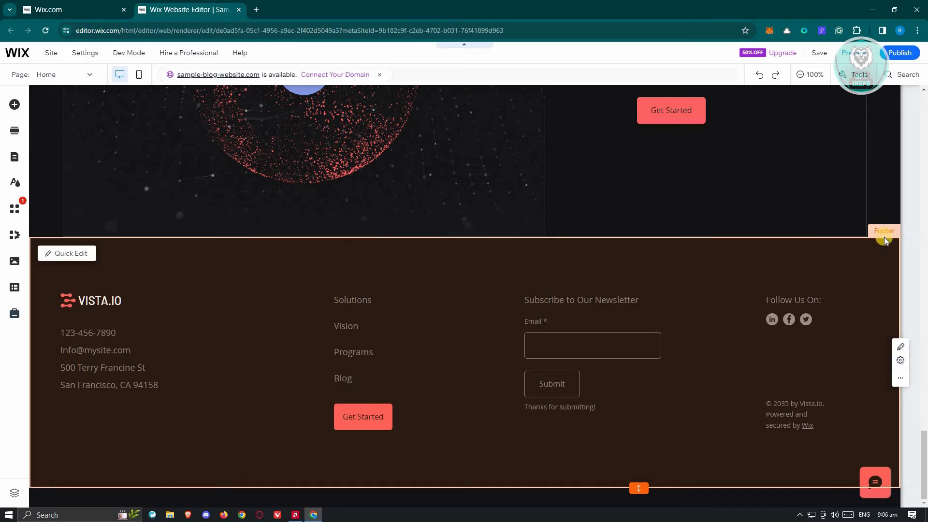
pyautogui.moveTo(900, 360)
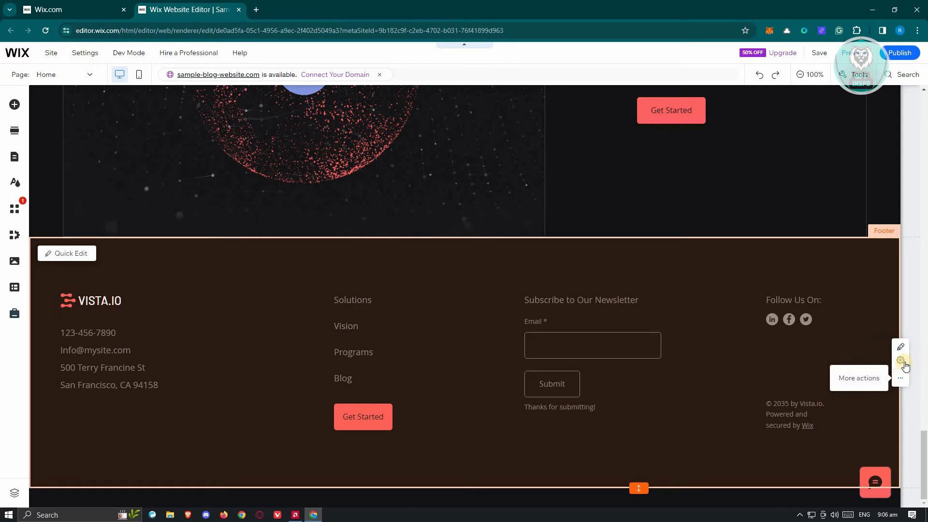
# Switch the Freeze Footer toggle off in the footer's settings panel.
pyautogui.click(901, 360)
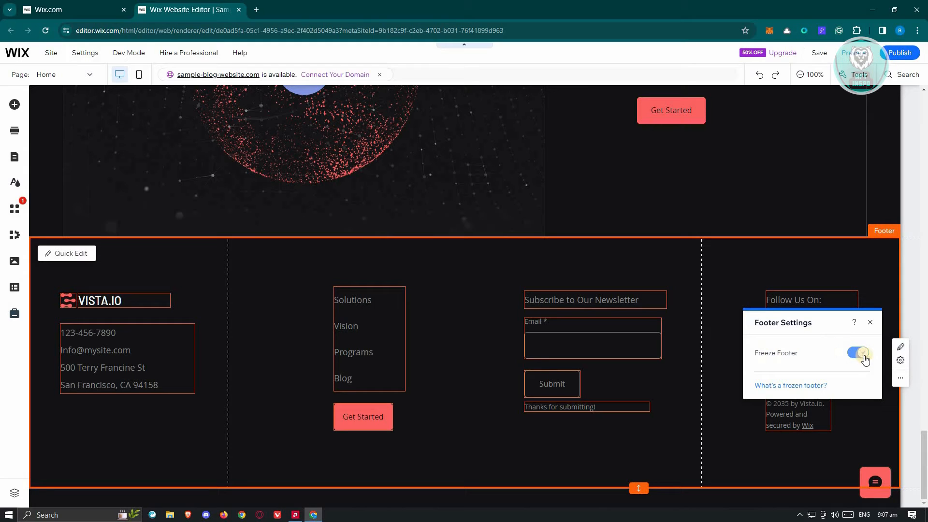
pyautogui.click(858, 352)
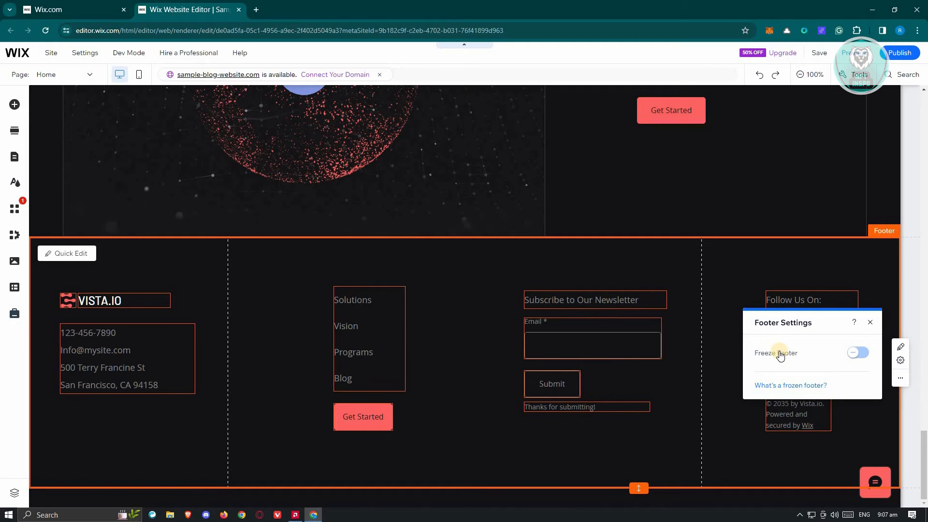
pyautogui.moveTo(800, 388)
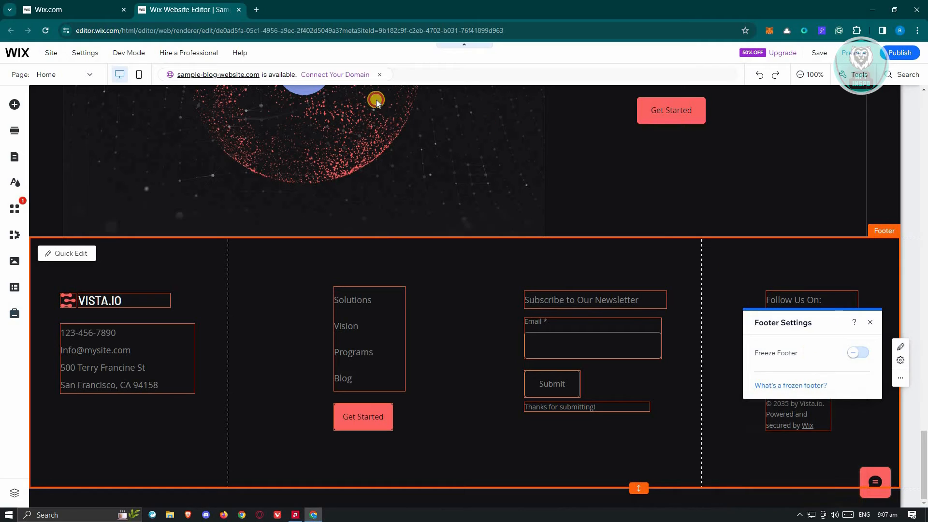
pyautogui.click(791, 385)
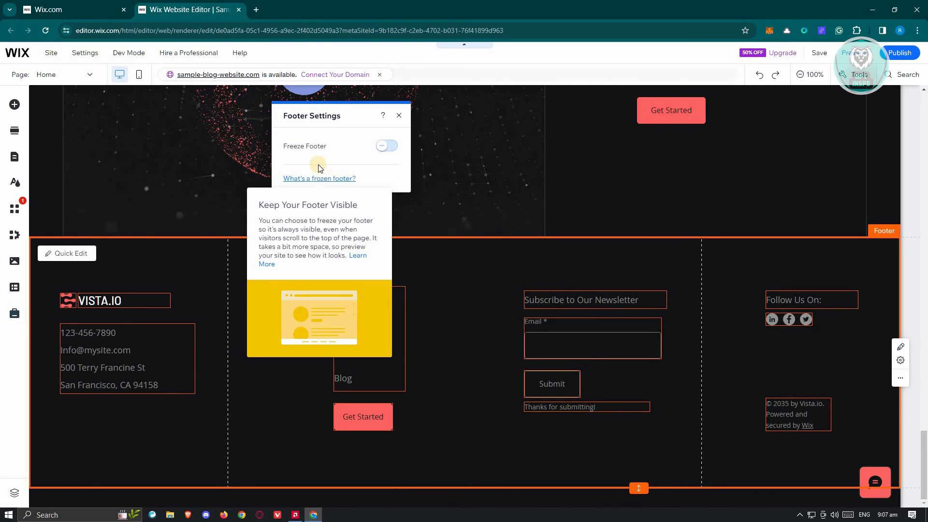
pyautogui.moveTo(363, 259)
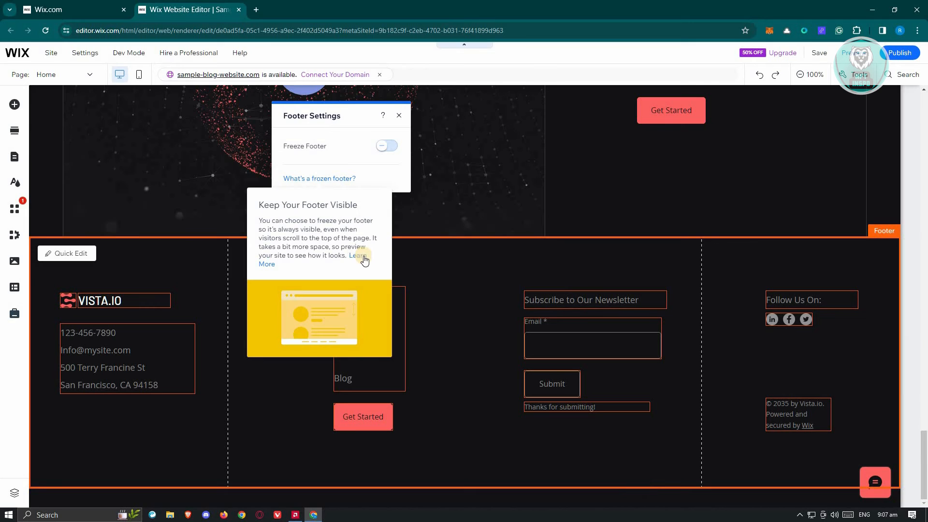
# Read the Help Center article on frozen footers, then close it.
pyautogui.click(363, 259)
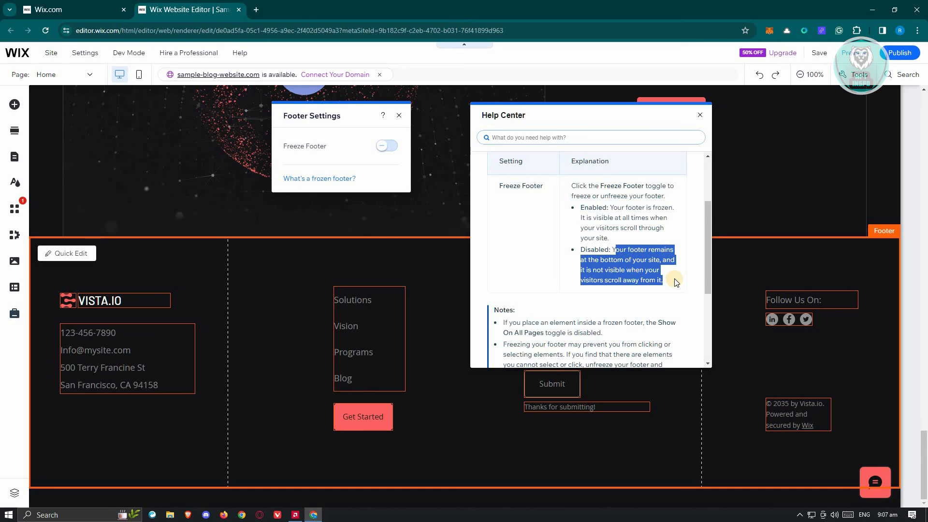
pyautogui.moveTo(528, 271)
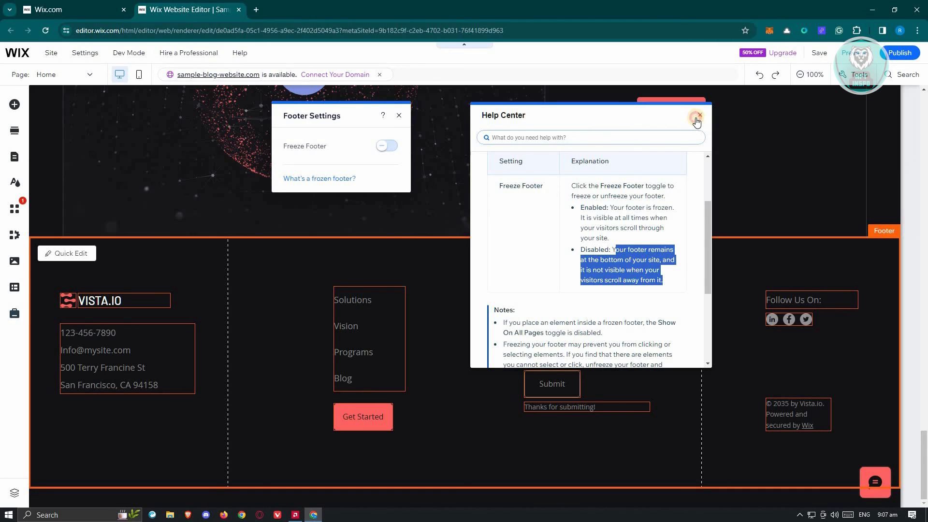
pyautogui.click(696, 116)
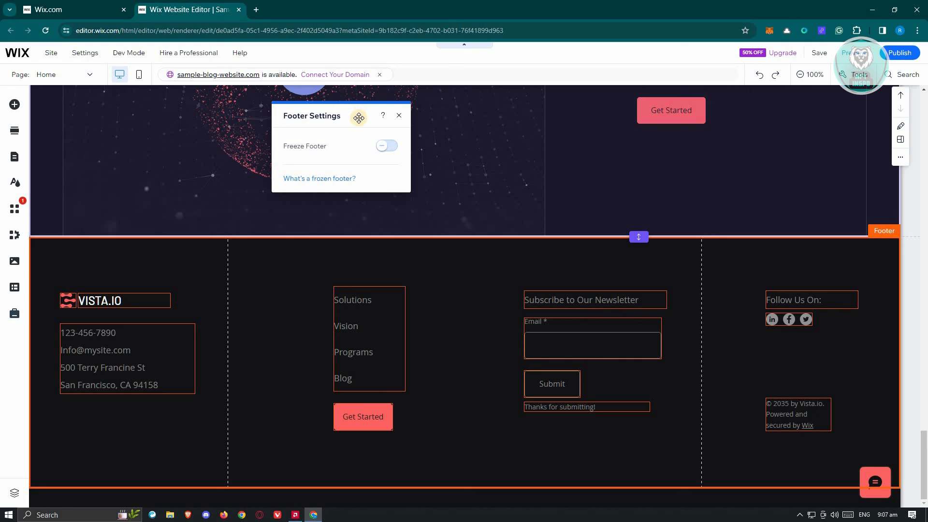